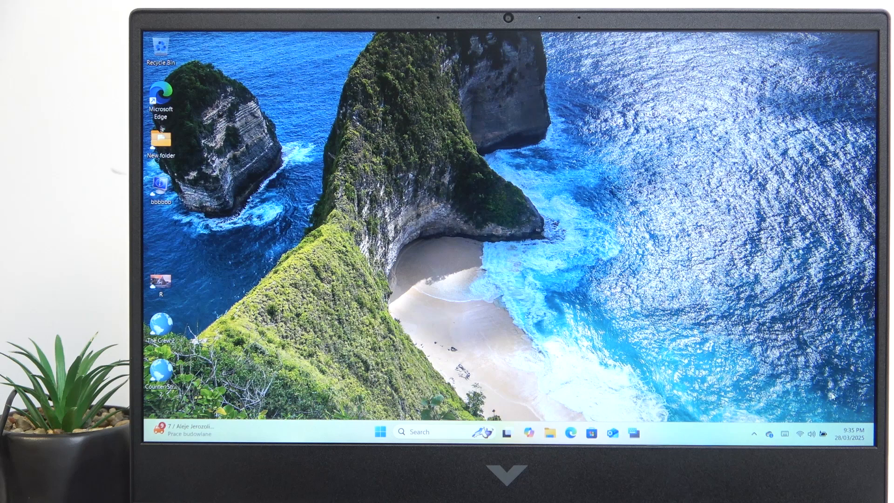
- Raise the speaker volume to nearly full in Quick Settings and show the Sound output / volume mixer panel
left_click(823, 434)
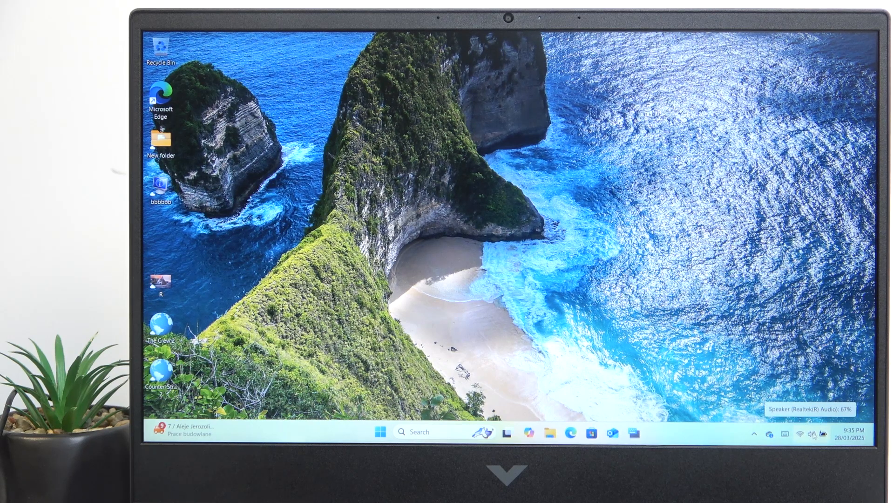
left_click(810, 431)
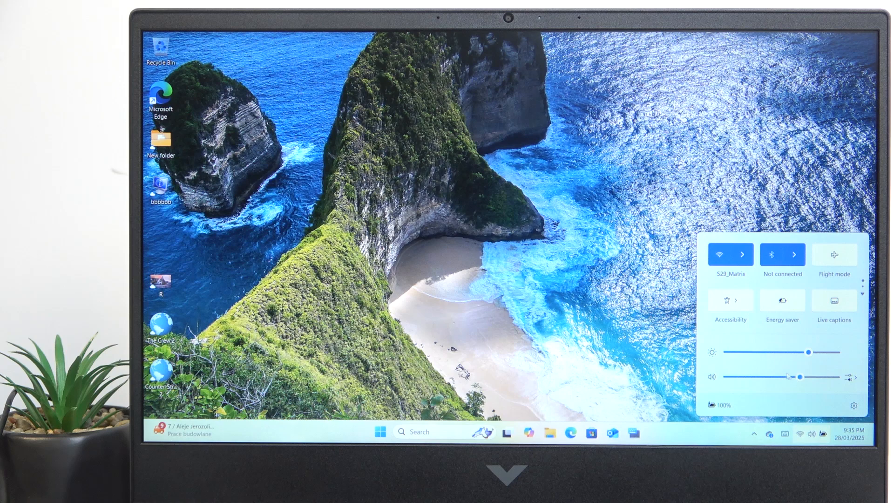
left_click_drag(809, 352, 820, 352)
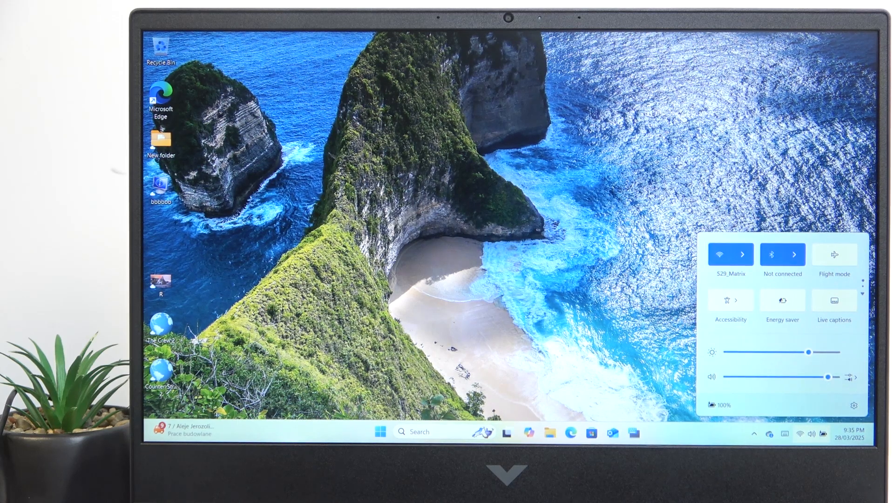
left_click(853, 376)
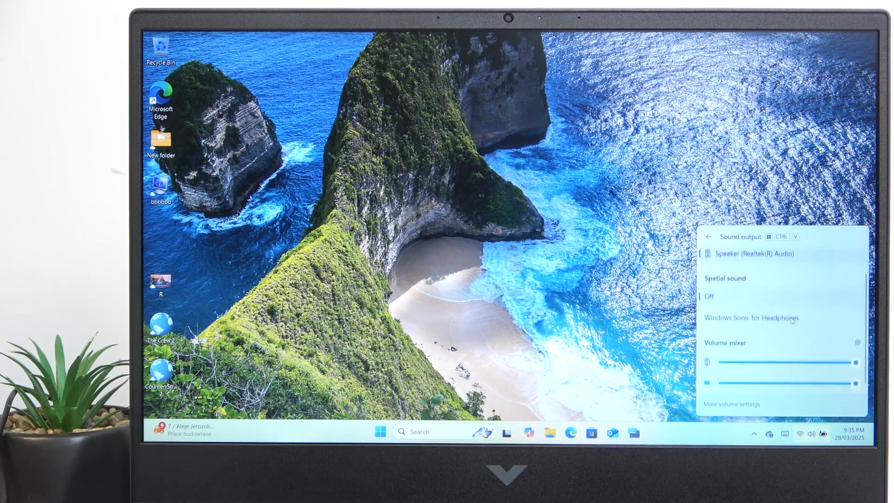